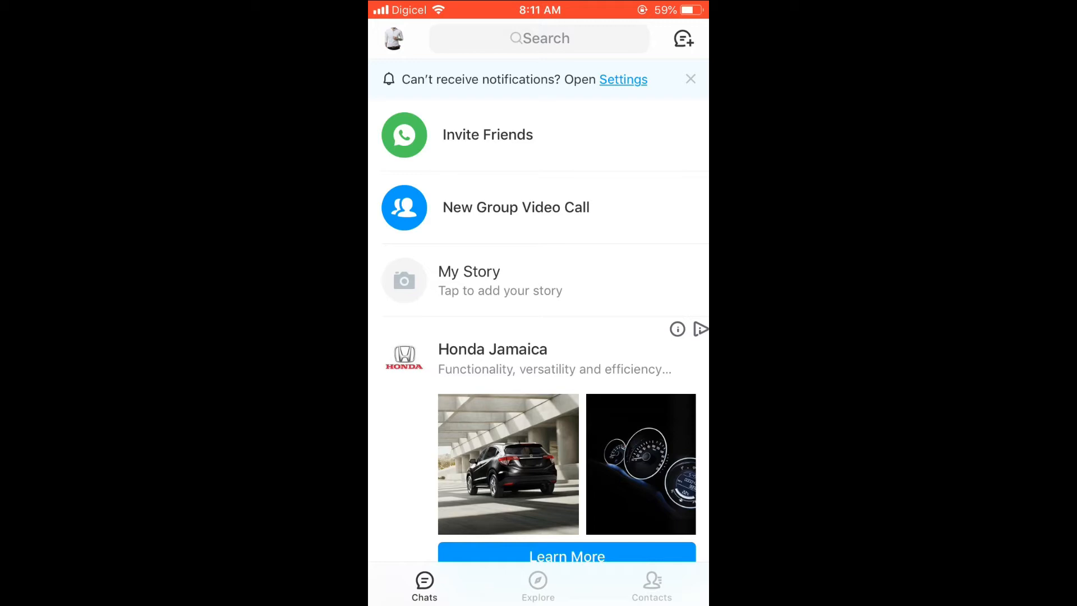
Step: Go from Chats to your own profile page via the Me page
left_click(394, 38)
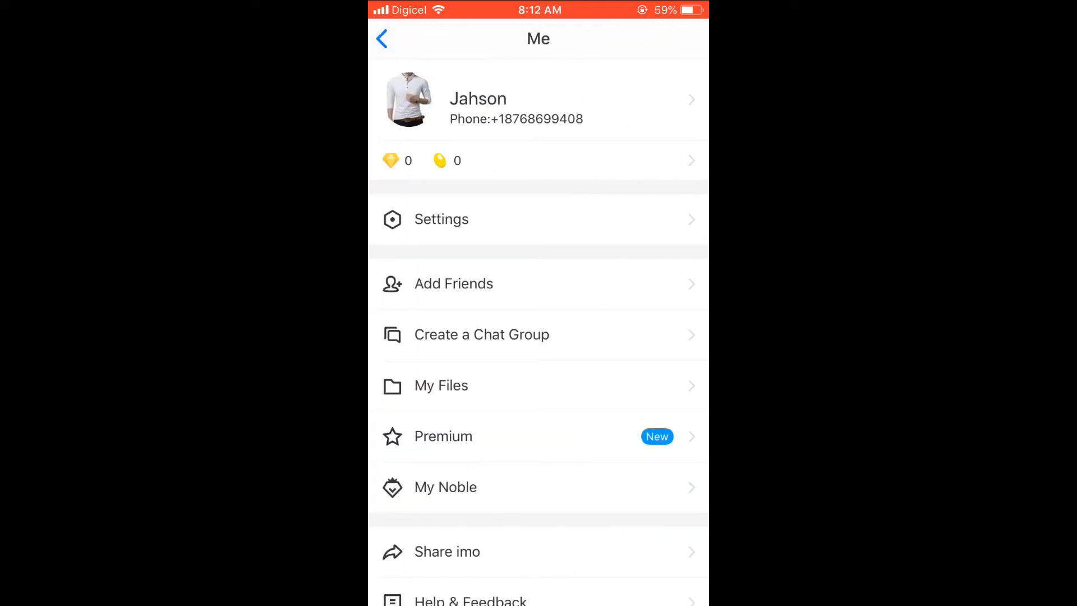
left_click(537, 100)
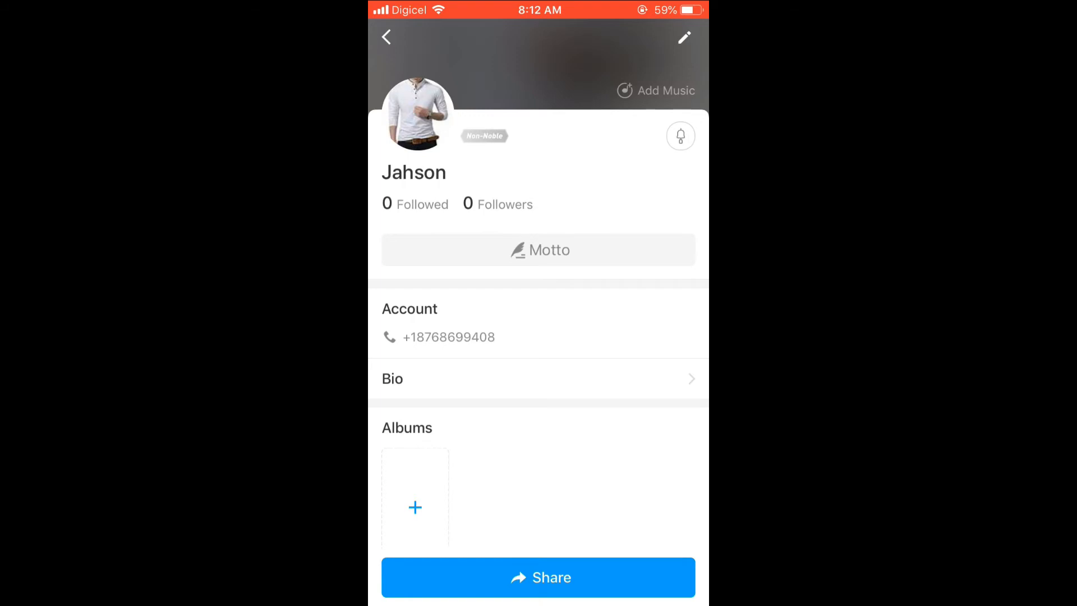
Step: Reach the profile Background chooser through Edit Profile
left_click(684, 37)
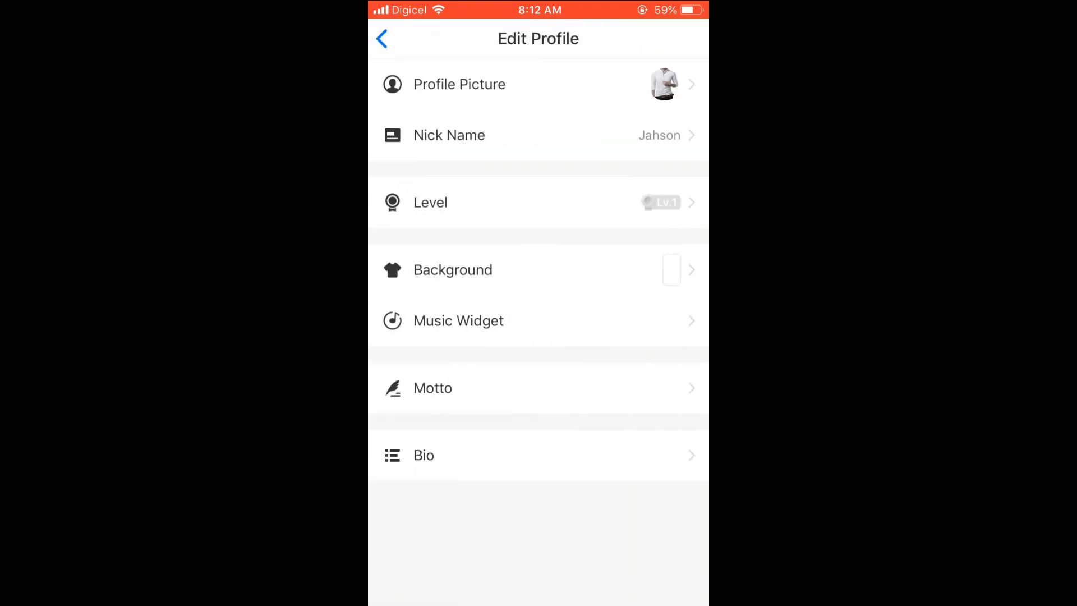
left_click(537, 269)
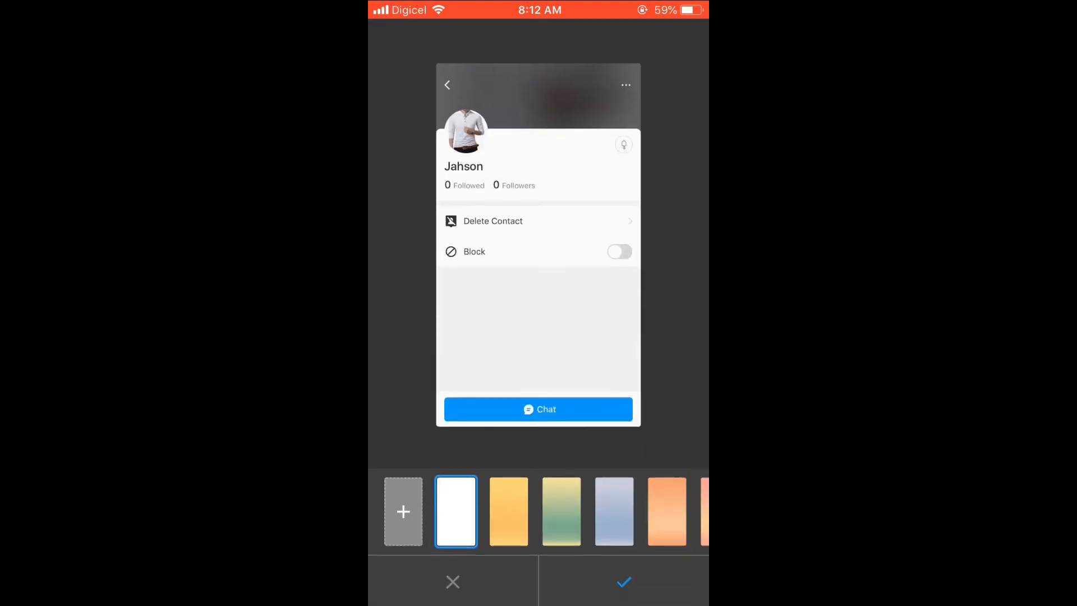